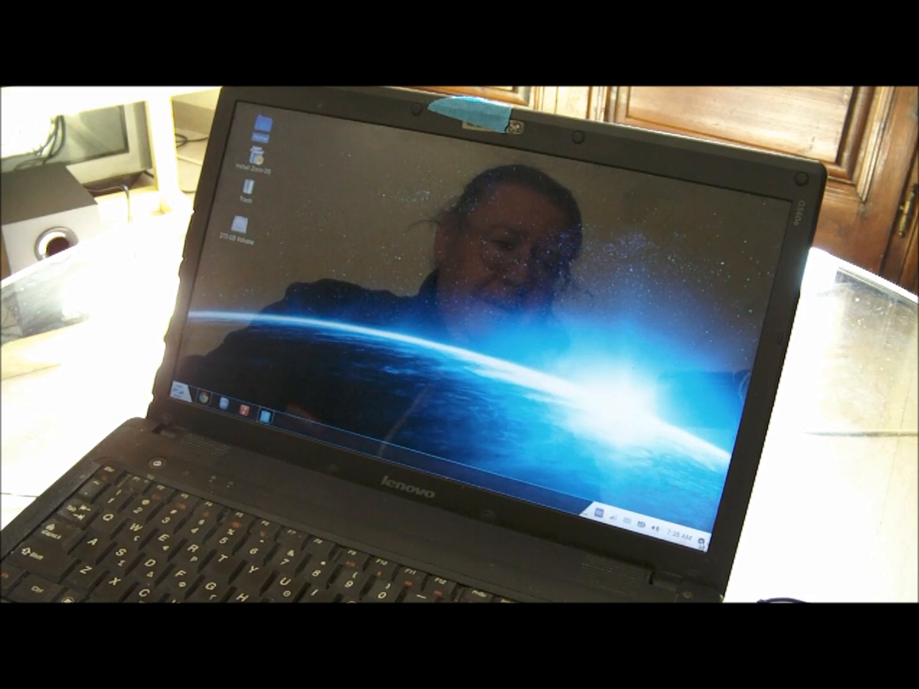
# View today's calendar, then open the system menu showing Log Out, Suspend, Restart and Shut Down.
pyautogui.click(683, 532)
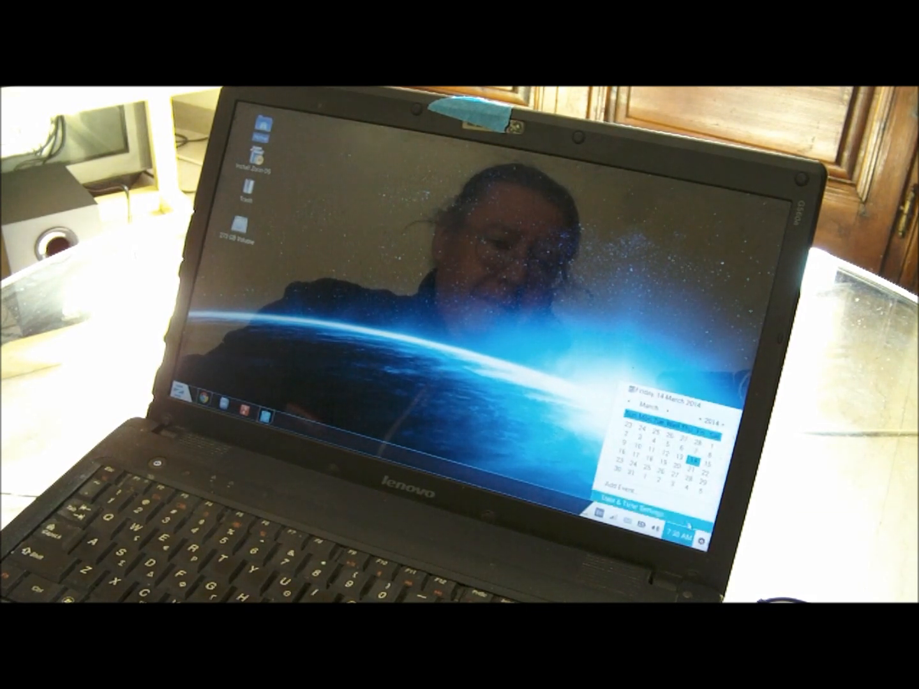
pyautogui.click(703, 537)
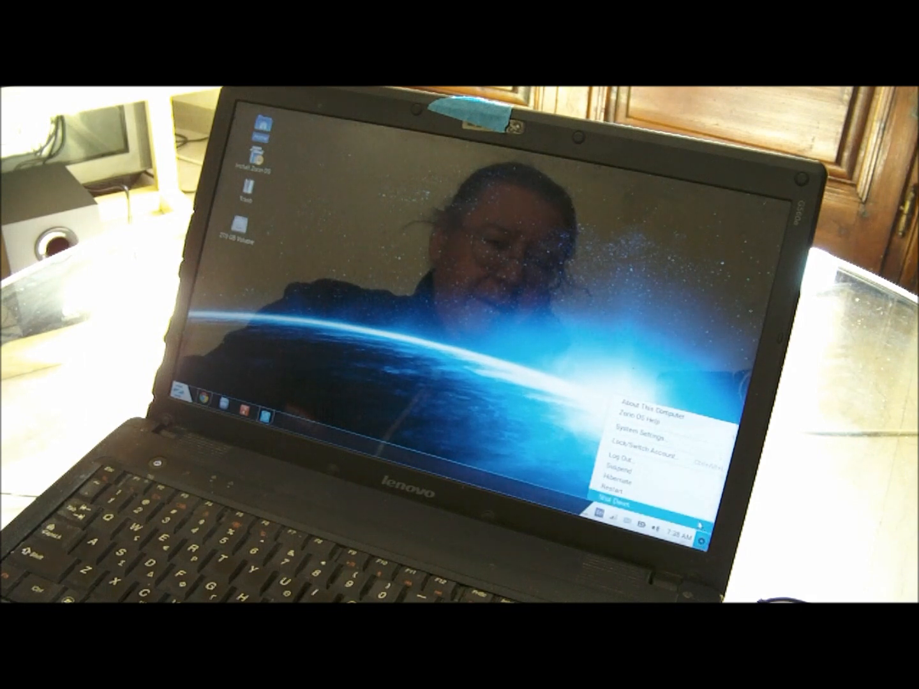